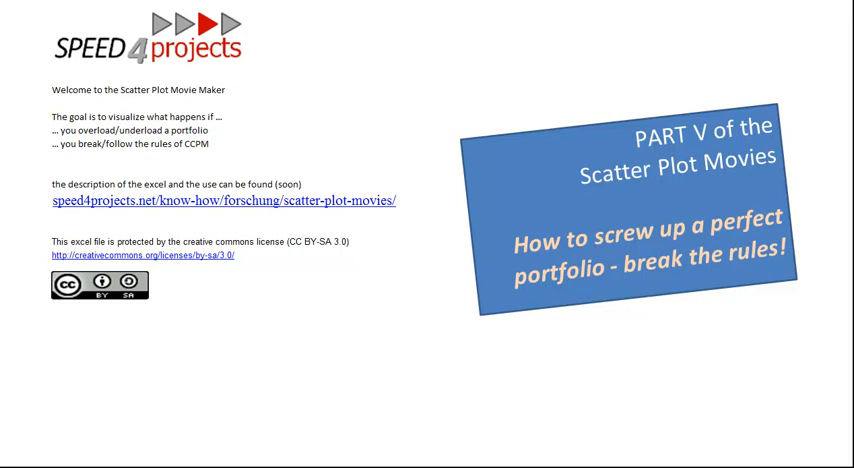
Switch from the Speed4projects welcome sheet to the 'How to screw up a portfolio' simulator
left_click(12, 22)
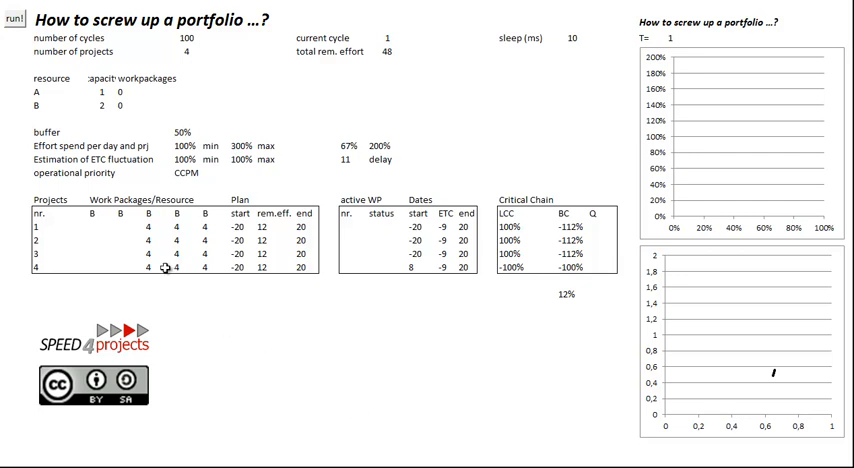
left_click_drag(145, 224, 205, 273)
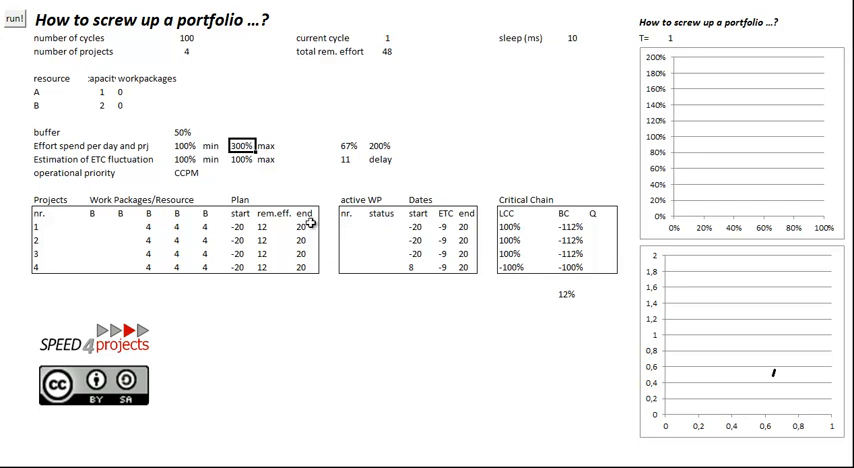
mouse_move(456, 128)
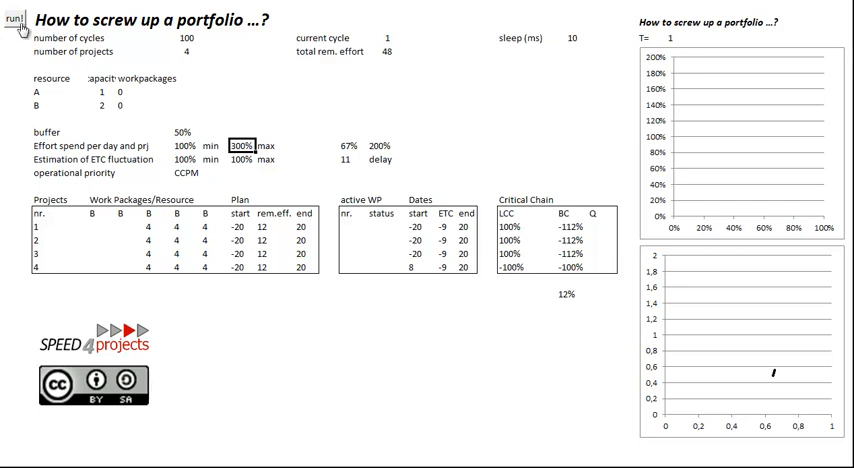
Run the CCPM simulation macro through cycle 21, plotting each project's buffer consumption
left_click(13, 20)
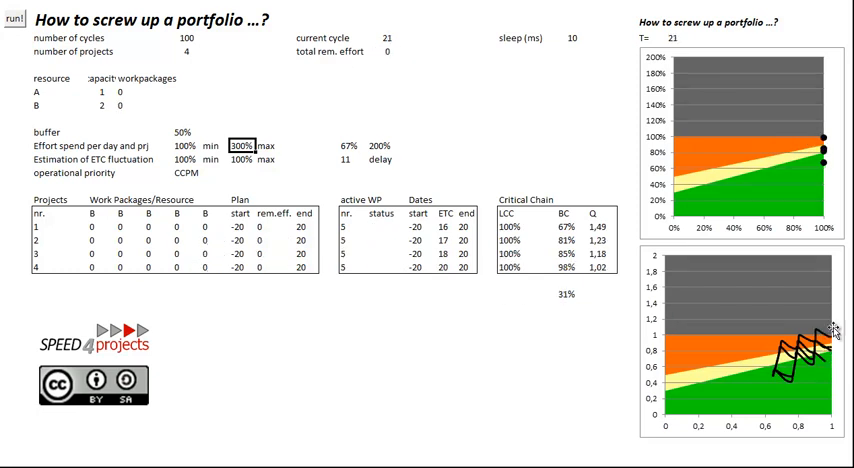
mouse_move(835, 163)
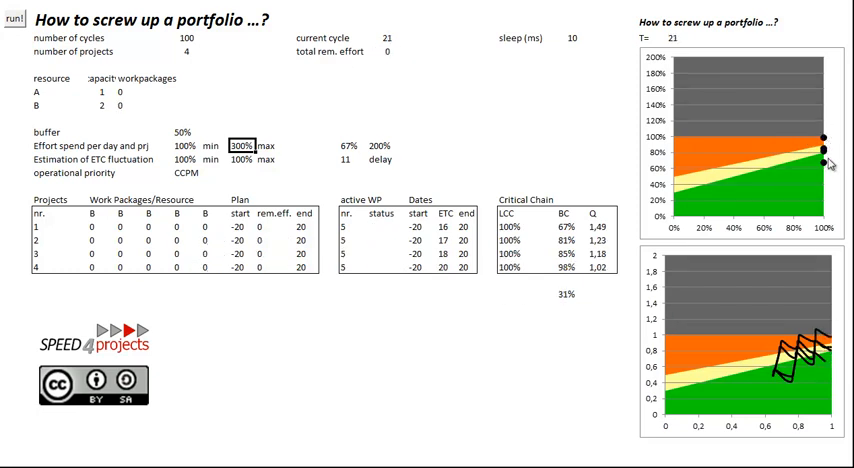
mouse_move(827, 163)
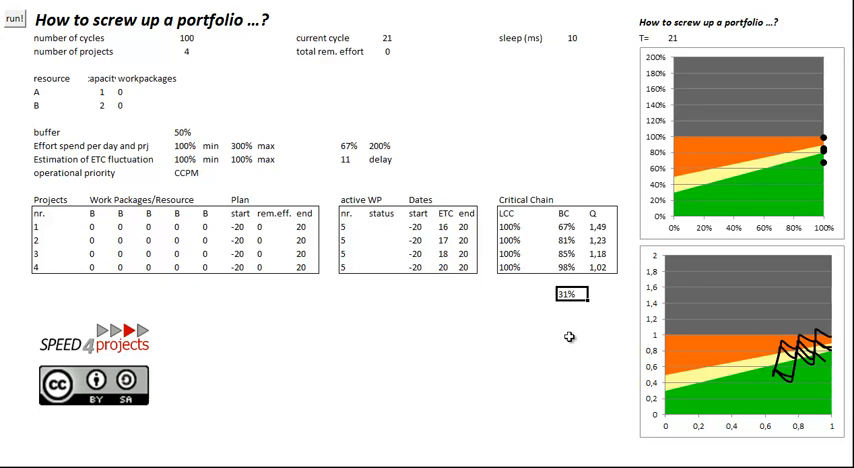
mouse_move(343, 438)
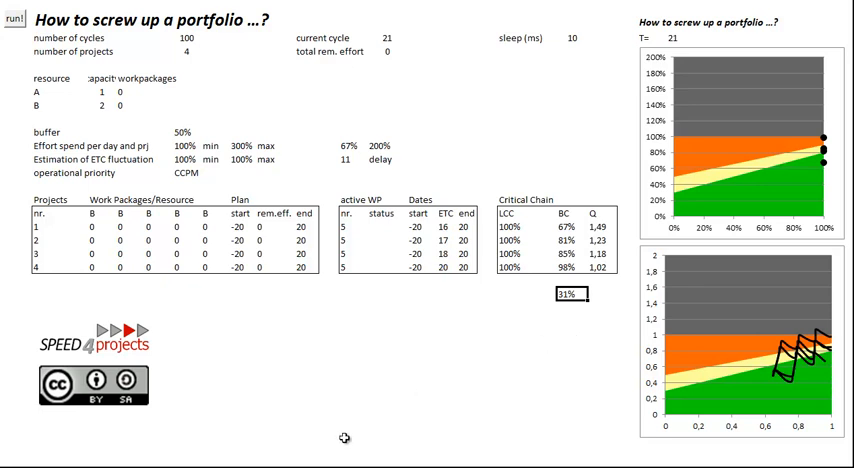
Rerun the CCPM portfolio simulation from cycle 1
left_click(16, 22)
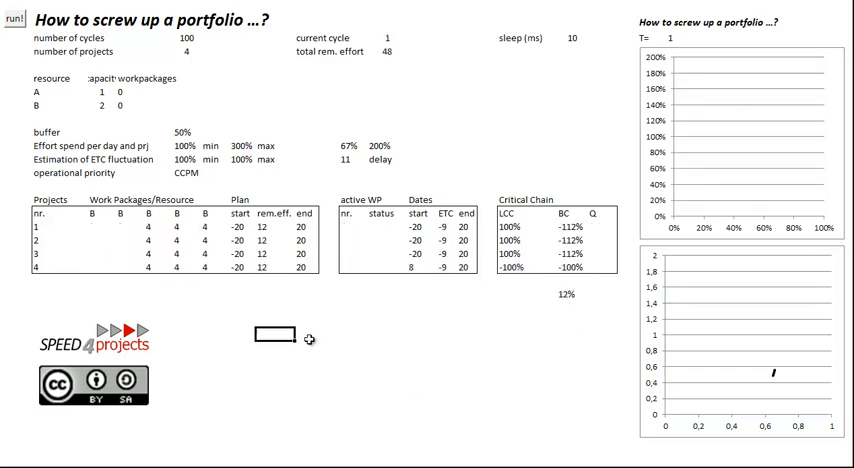
left_click(13, 21)
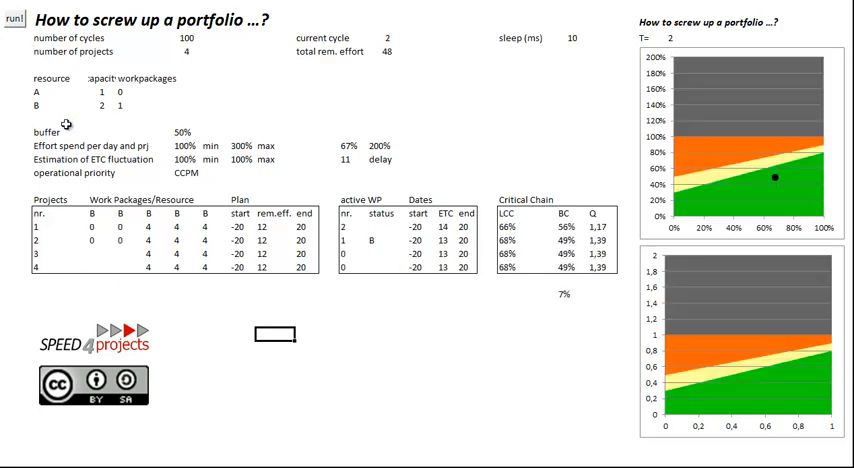
left_click(13, 18)
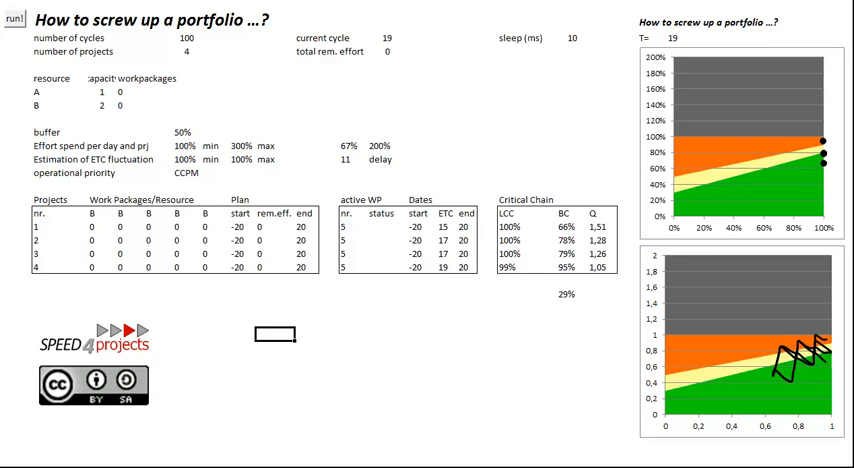
Rerun it once more, ending at cycle 21 with buffer consumption between 72% and 96%
left_click(16, 22)
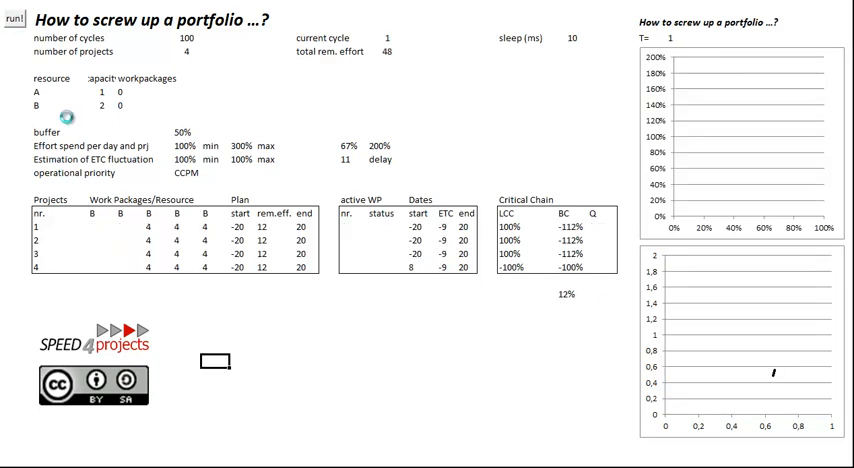
left_click(15, 20)
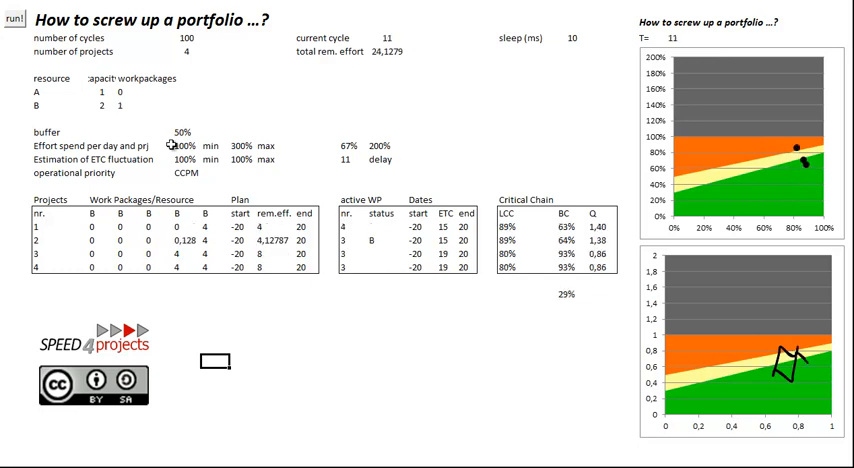
left_click(14, 21)
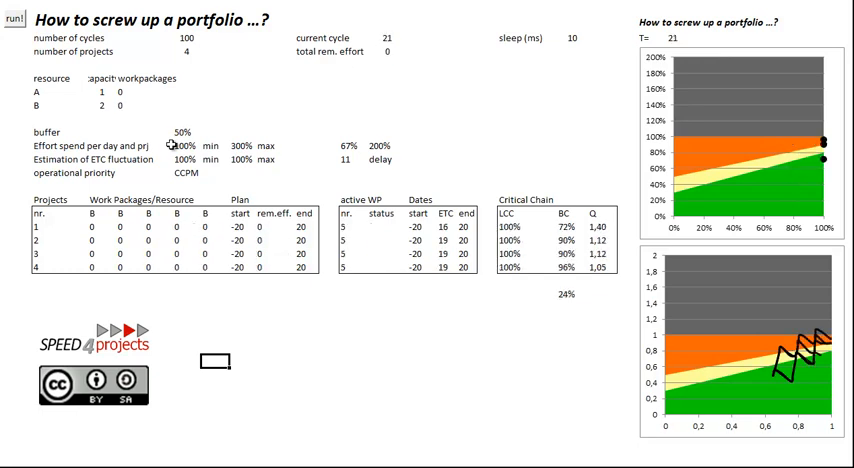
mouse_move(575, 300)
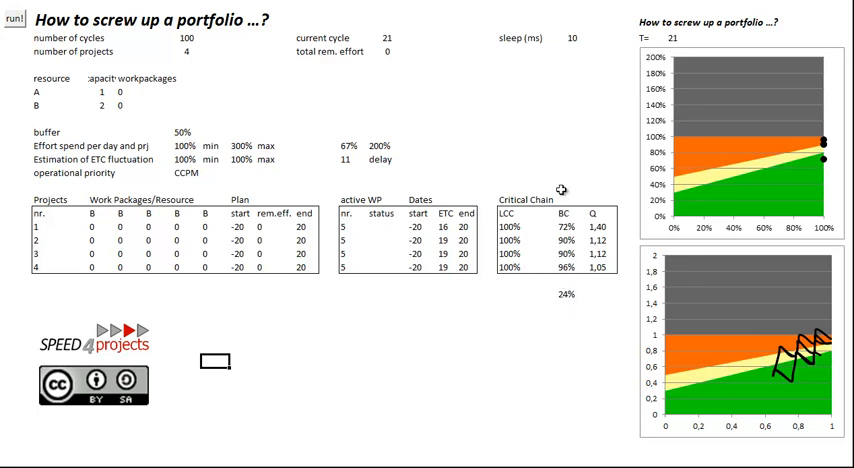
mouse_move(378, 313)
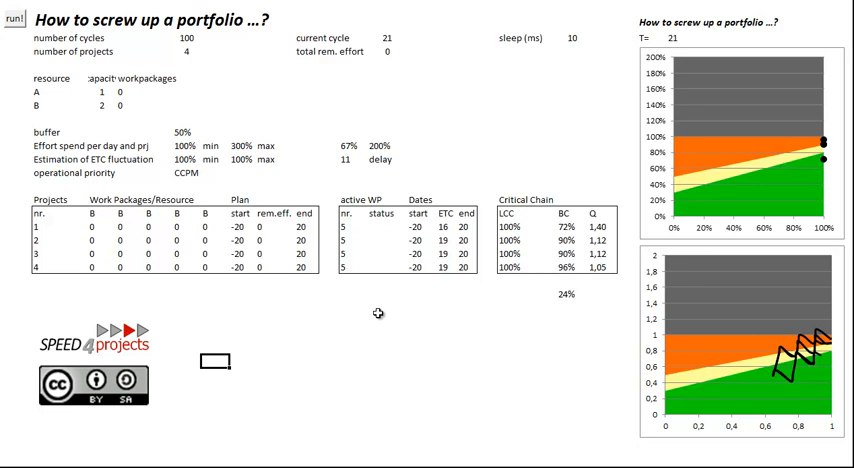
mouse_move(378, 314)
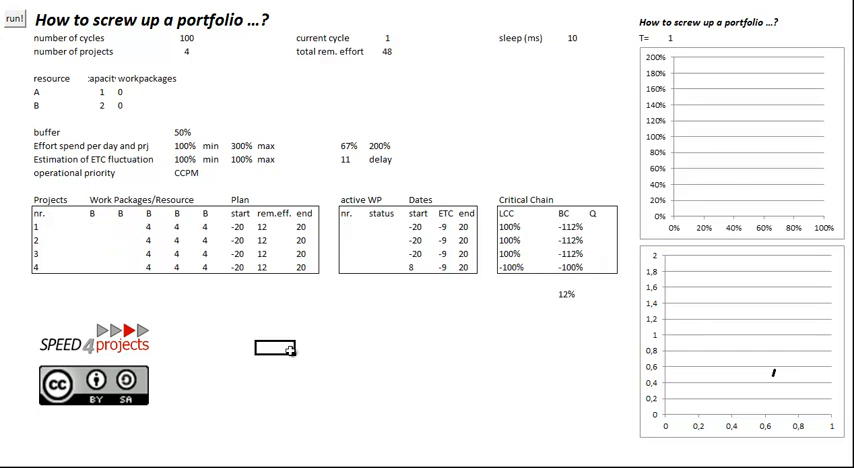
Switch to random (RND) priority, cap daily effort at 100%, and set resource B capacity to 3
left_click(193, 172)
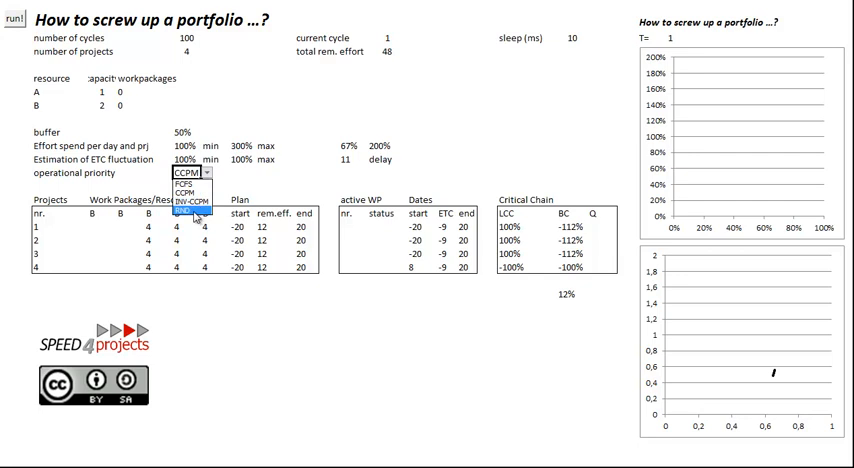
left_click(195, 211)
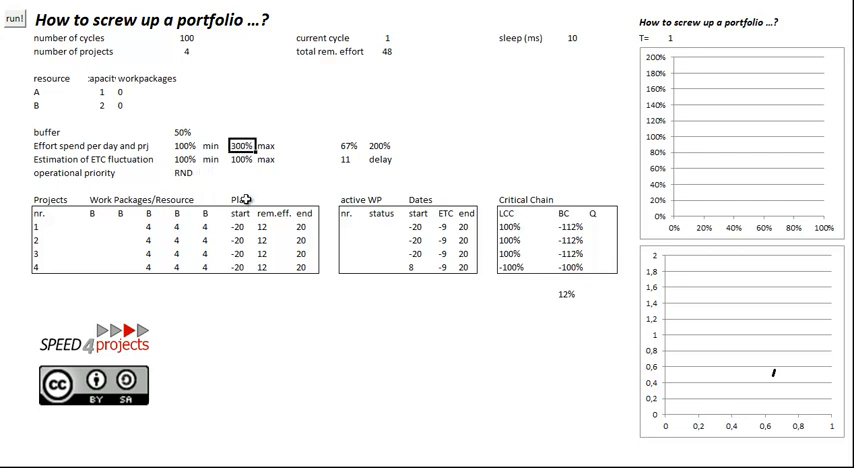
type("10%")
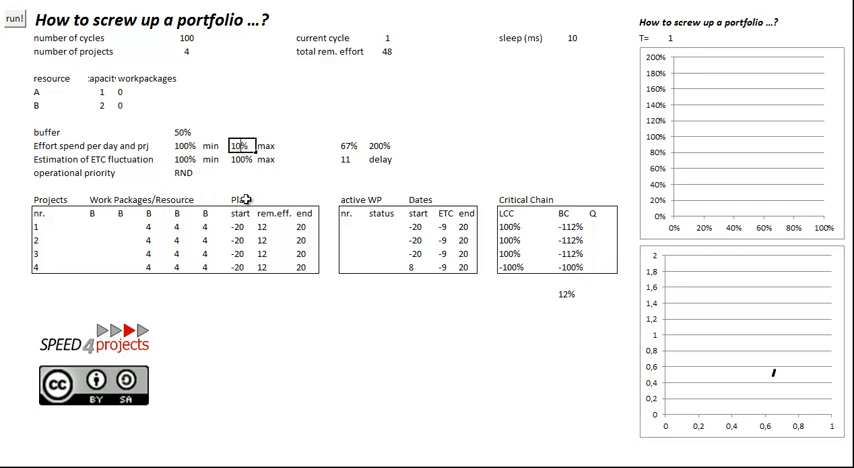
left_click(103, 104)
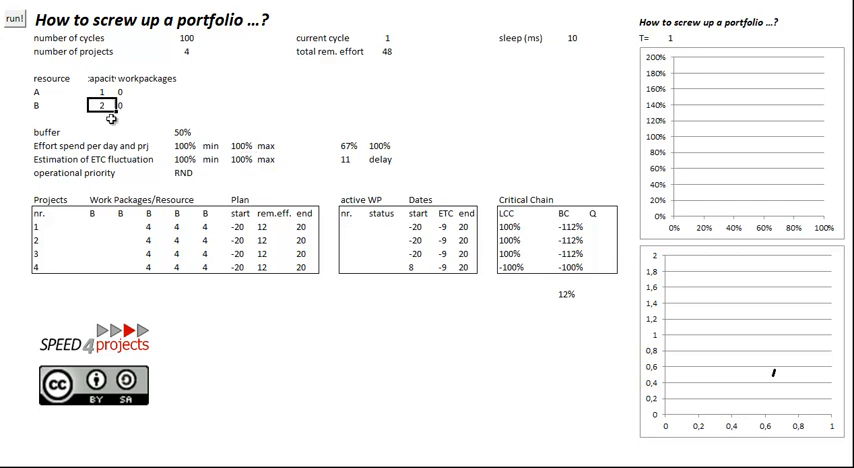
type("3")
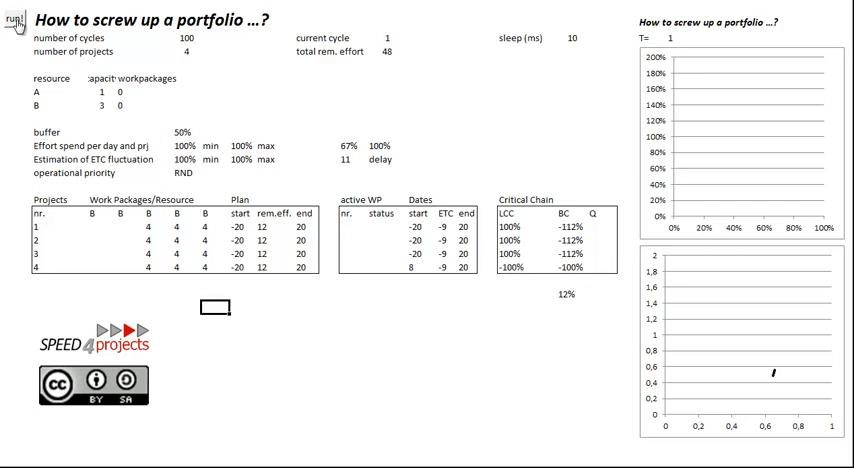
Run and rerun the random-priority simulation, ending at cycle 24 with one project at 122% buffer
left_click(15, 23)
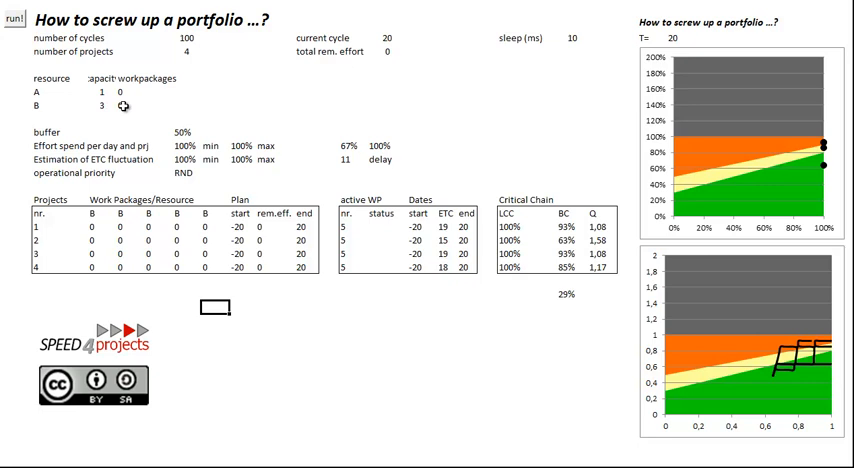
mouse_move(124, 106)
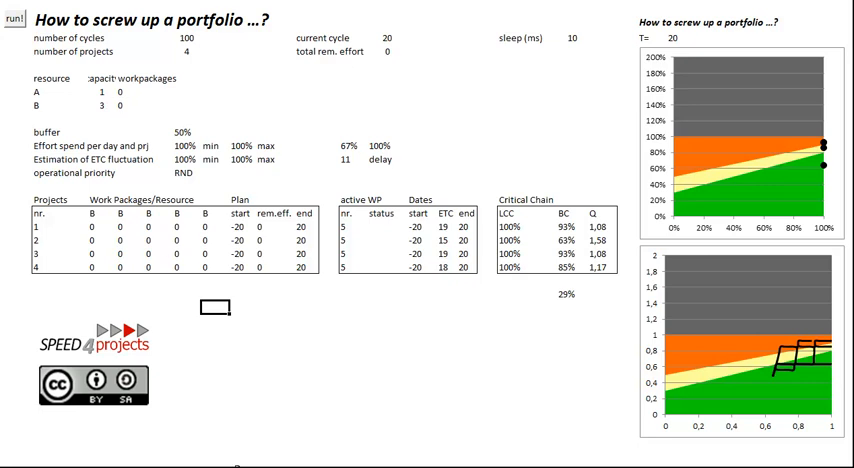
left_click(14, 22)
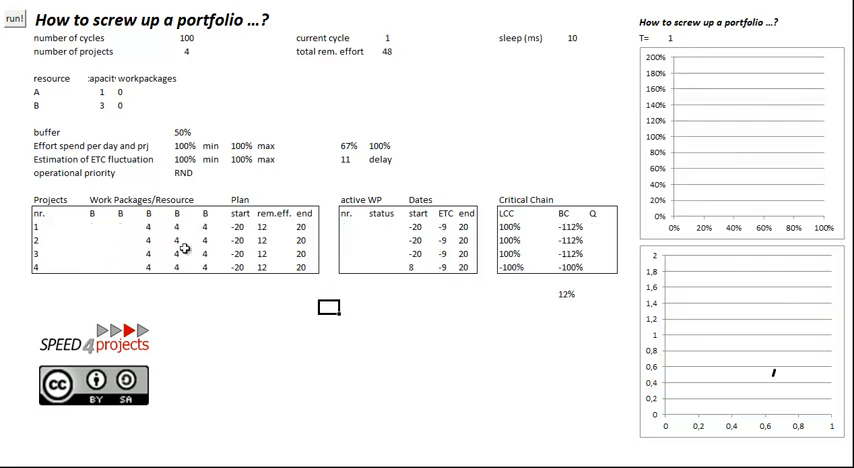
left_click(14, 18)
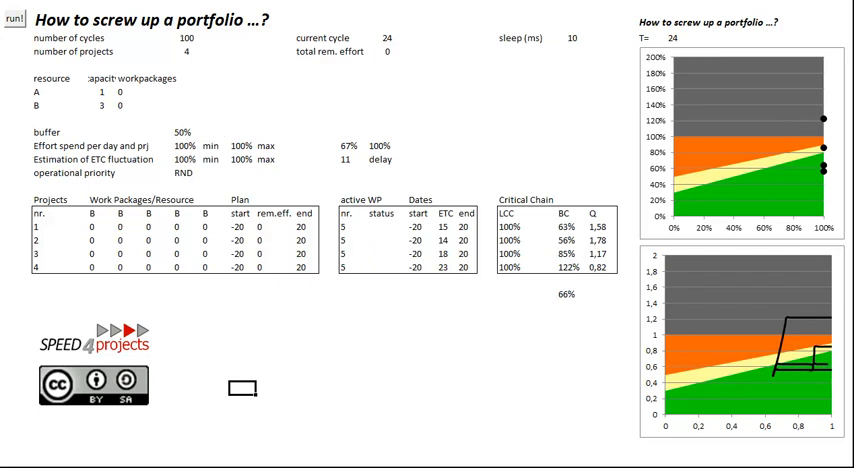
left_click(14, 18)
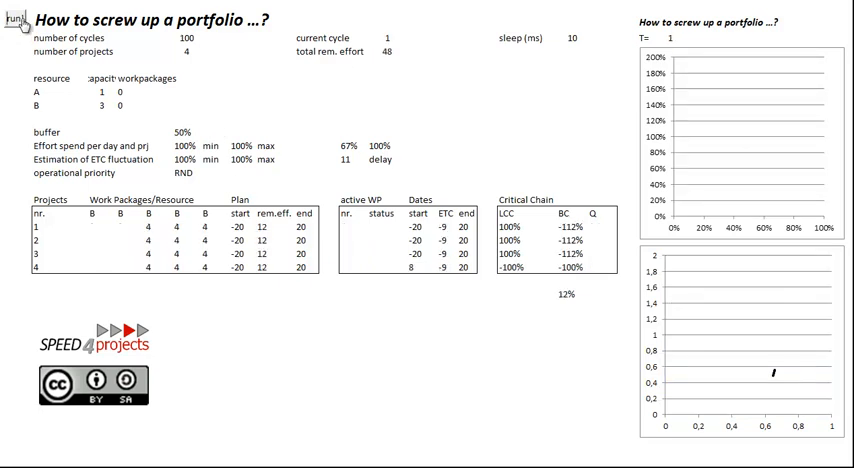
left_click(13, 18)
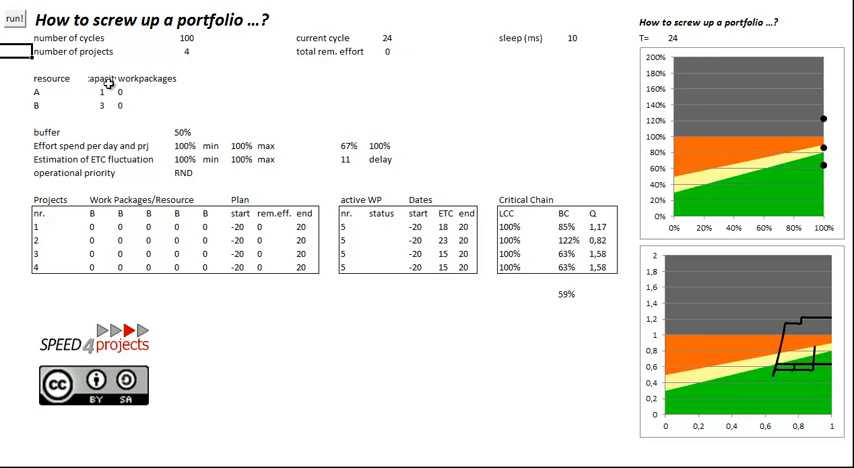
mouse_move(273, 203)
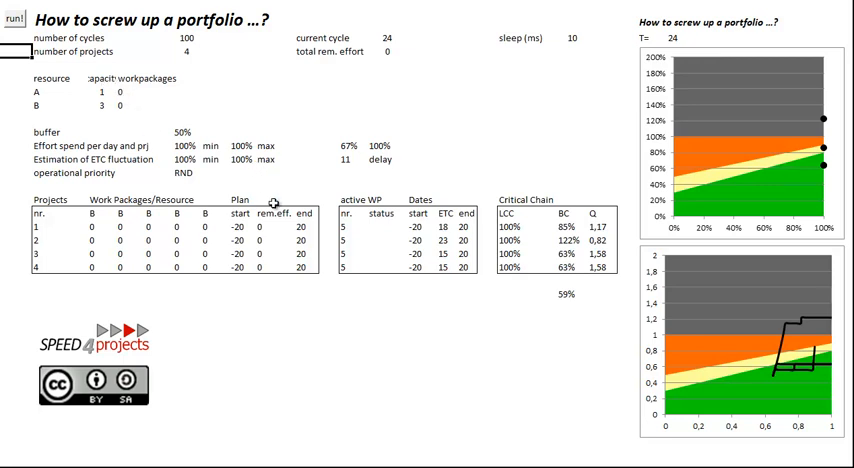
mouse_move(267, 294)
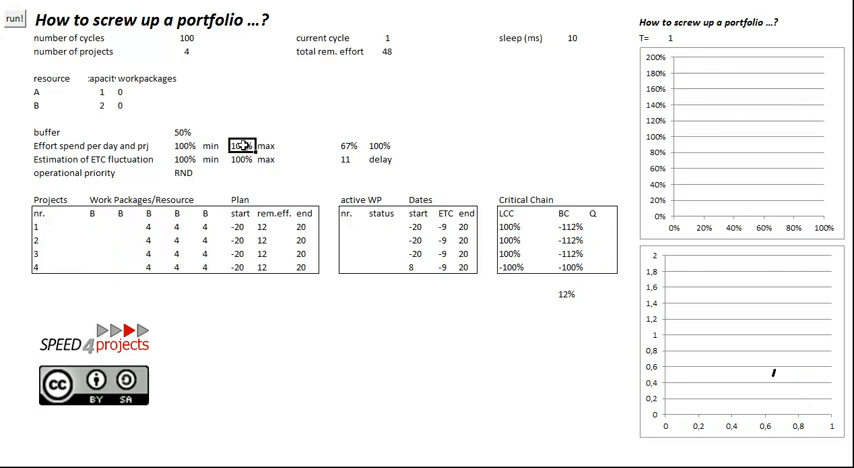
Allow 300% max daily effort and run the CCPM simulation to cycle 21
type("300%")
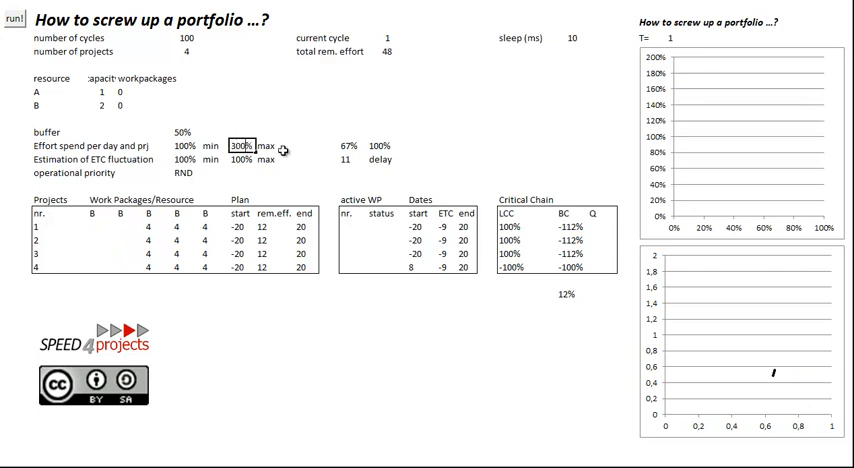
left_click(204, 173)
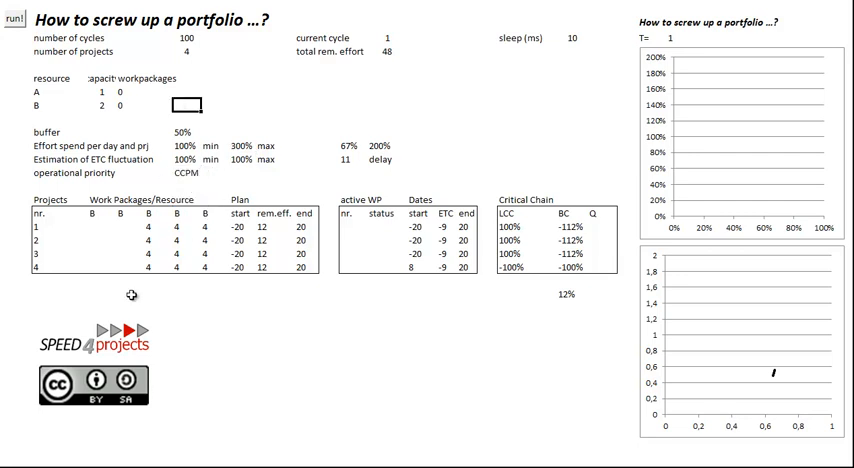
left_click(15, 18)
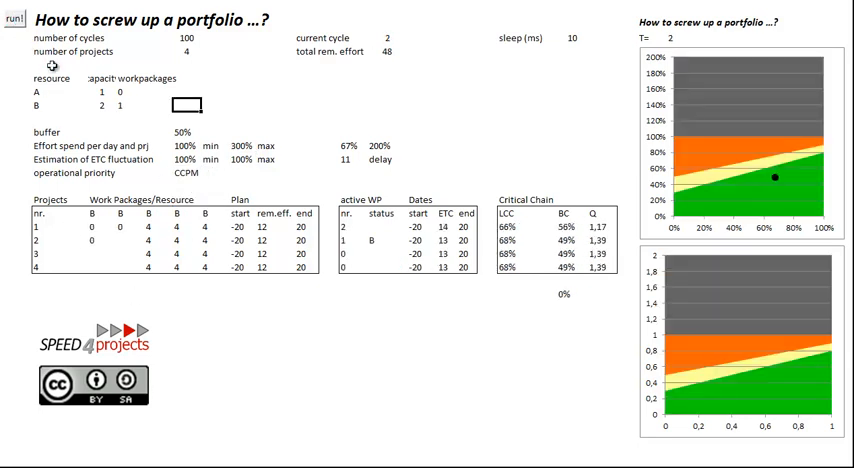
left_click(14, 18)
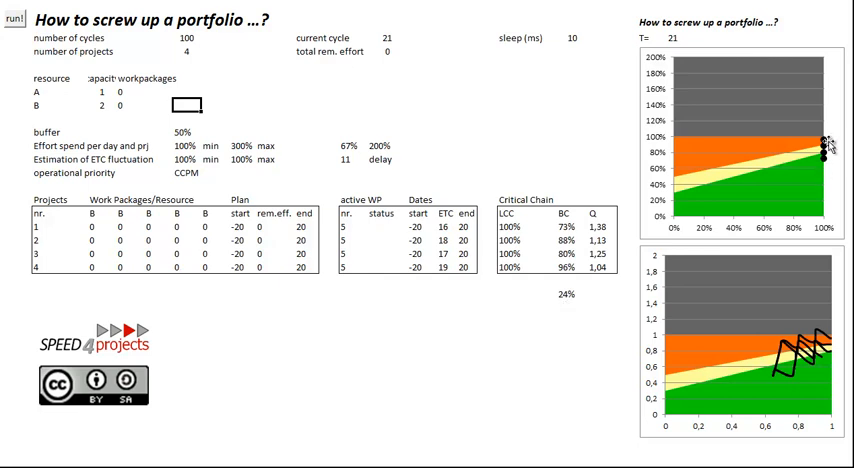
mouse_move(822, 150)
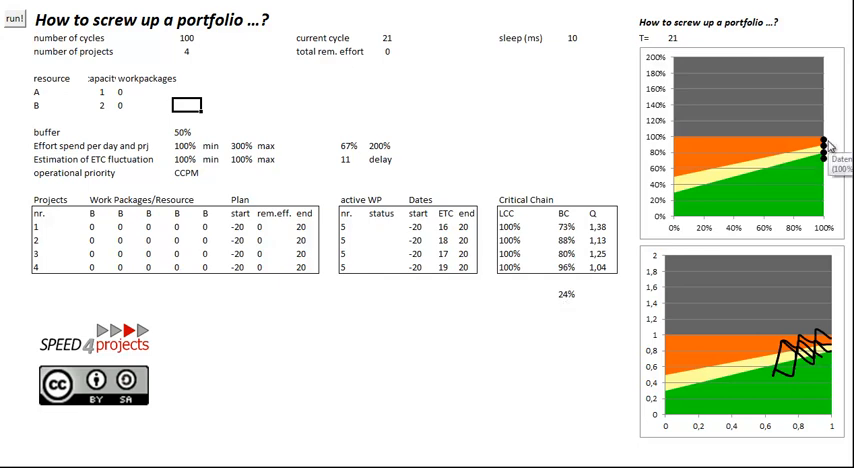